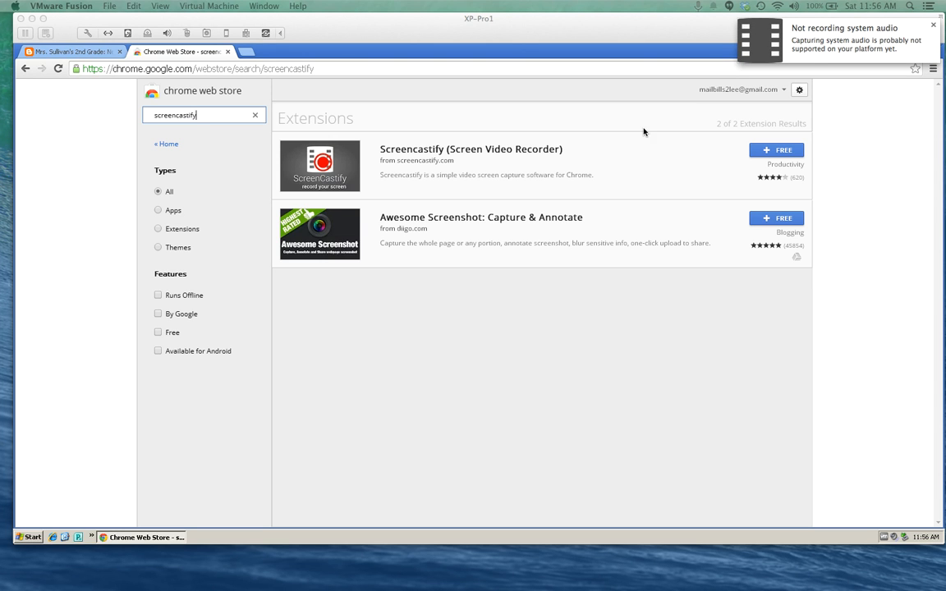
mouse_move(943, 187)
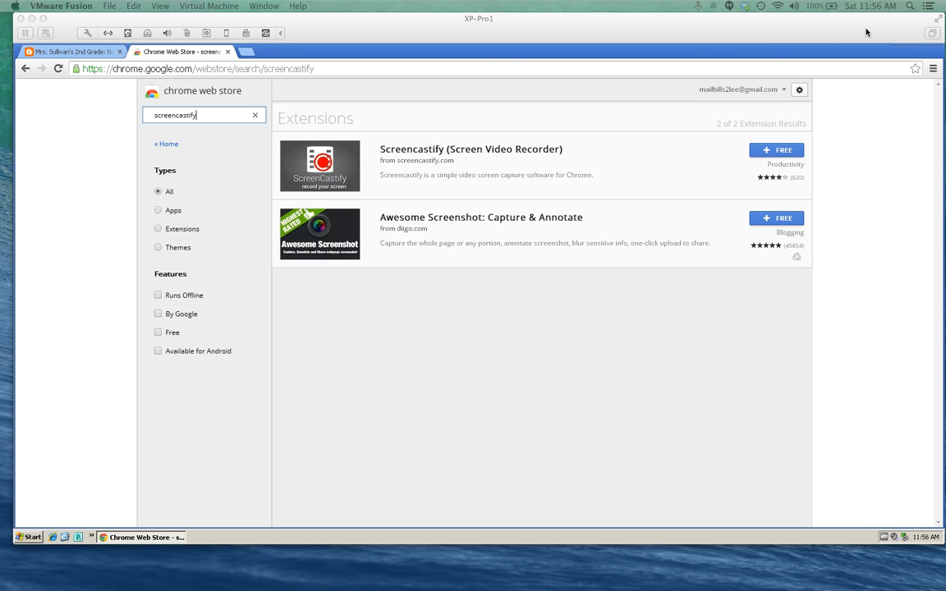
mouse_move(572, 178)
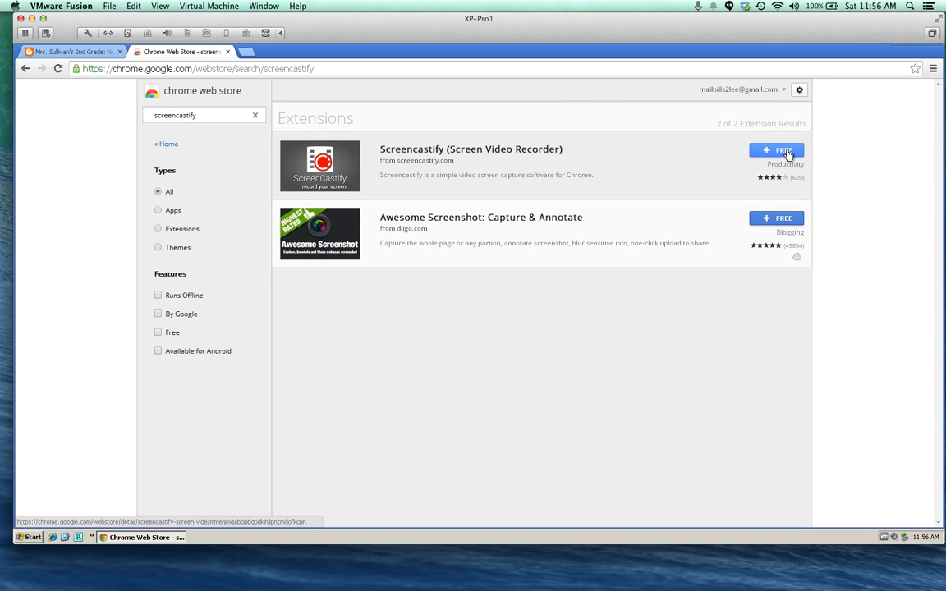
Add Screencastify (Screen Video Recorder) to Chrome via FREE and Add, then dismiss the added notice
left_click(777, 150)
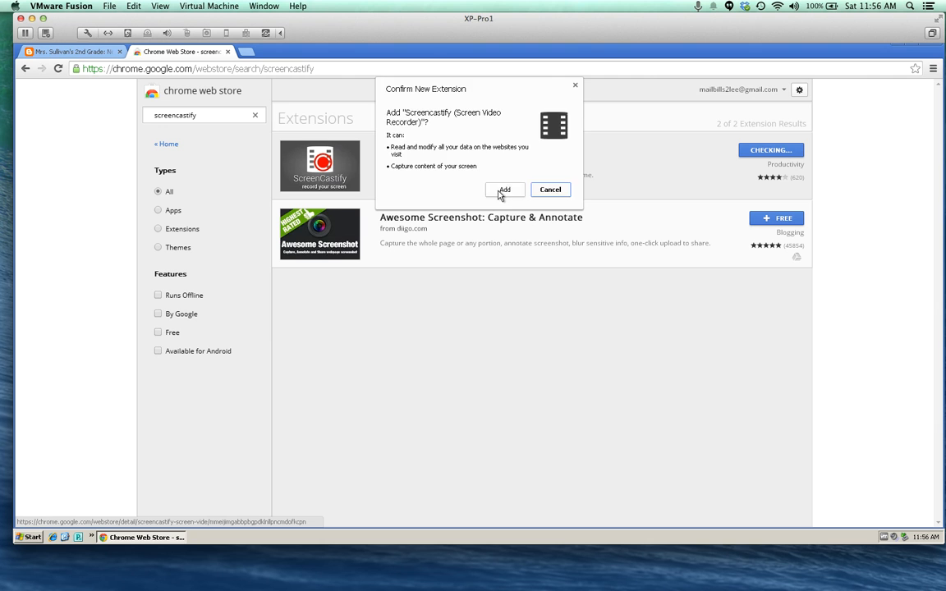
left_click(503, 190)
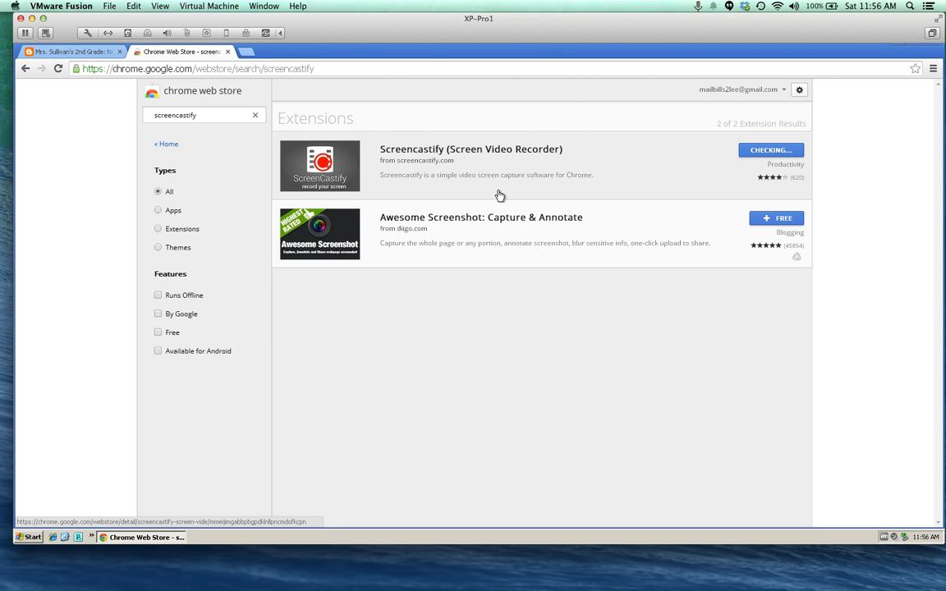
left_click(771, 149)
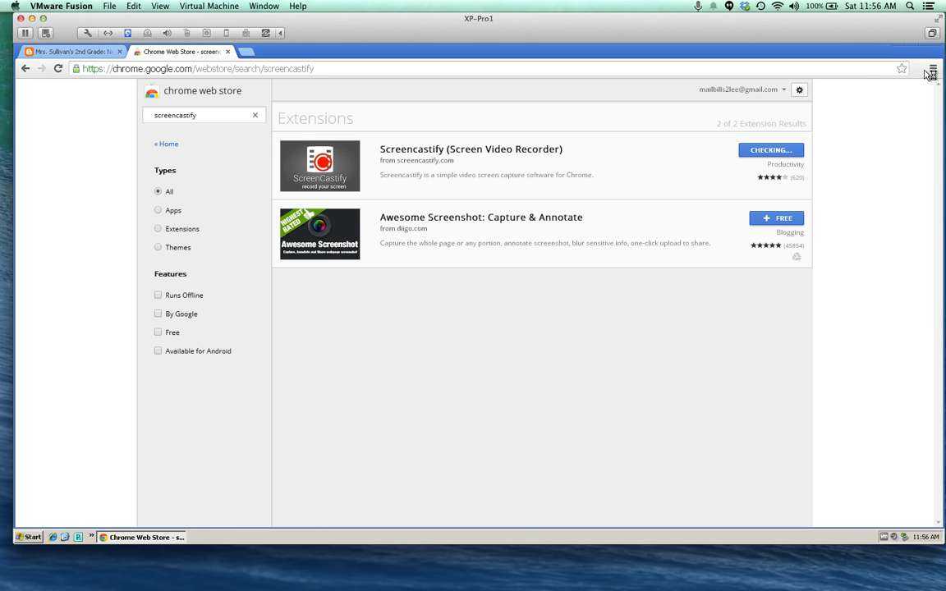
left_click(771, 150)
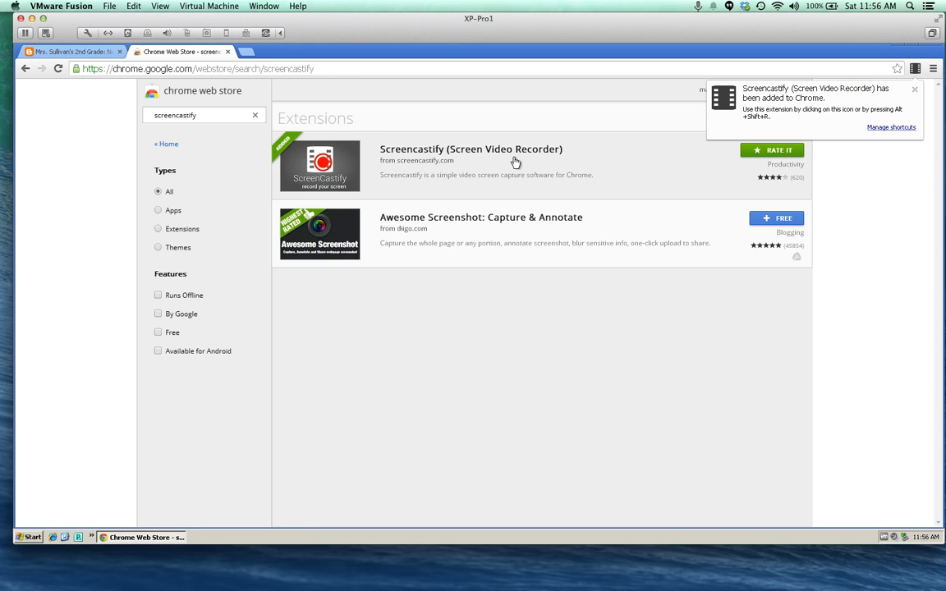
mouse_move(729, 168)
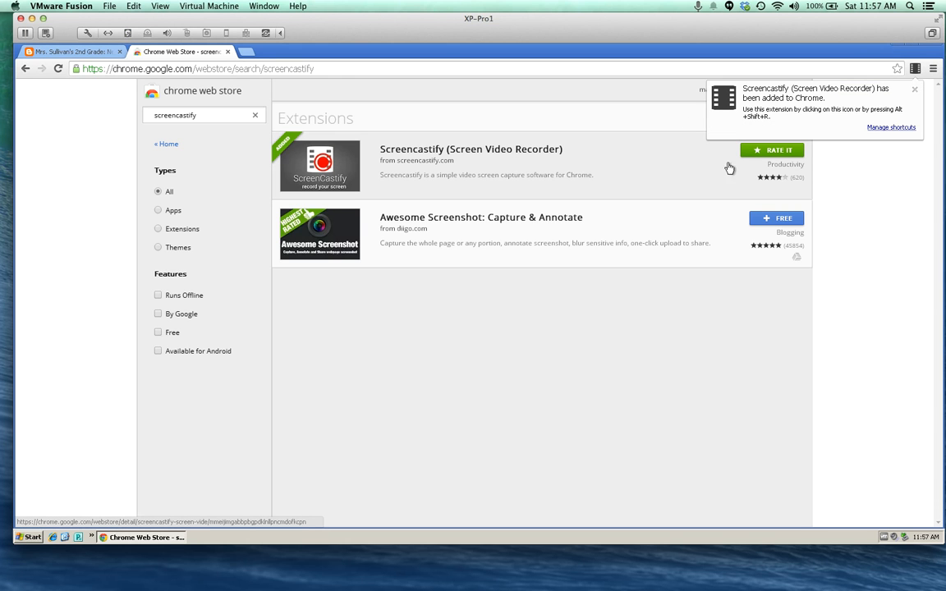
left_click(913, 89)
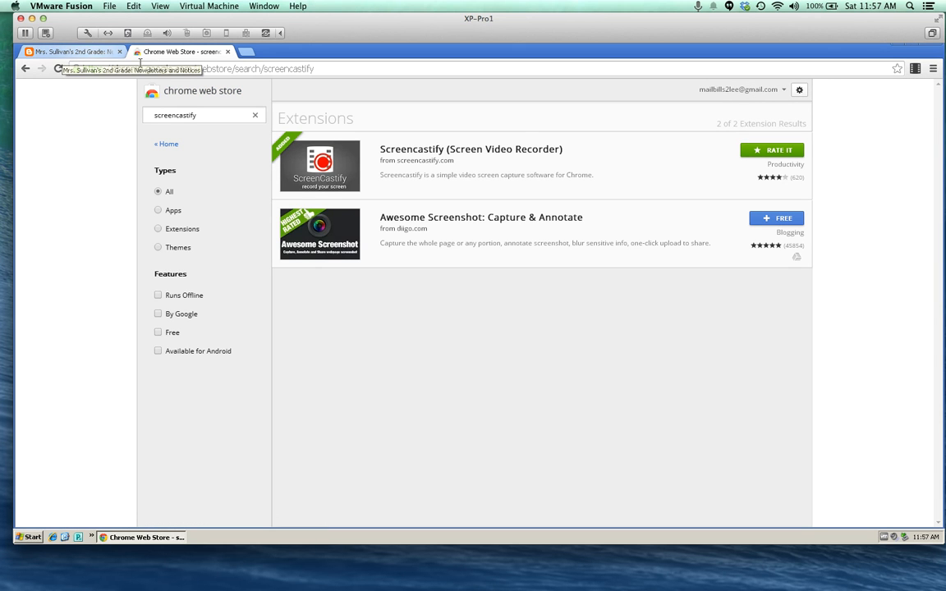
Switch to the Mrs. Sullivan's 2nd Grade classroom blog tab
left_click(197, 69)
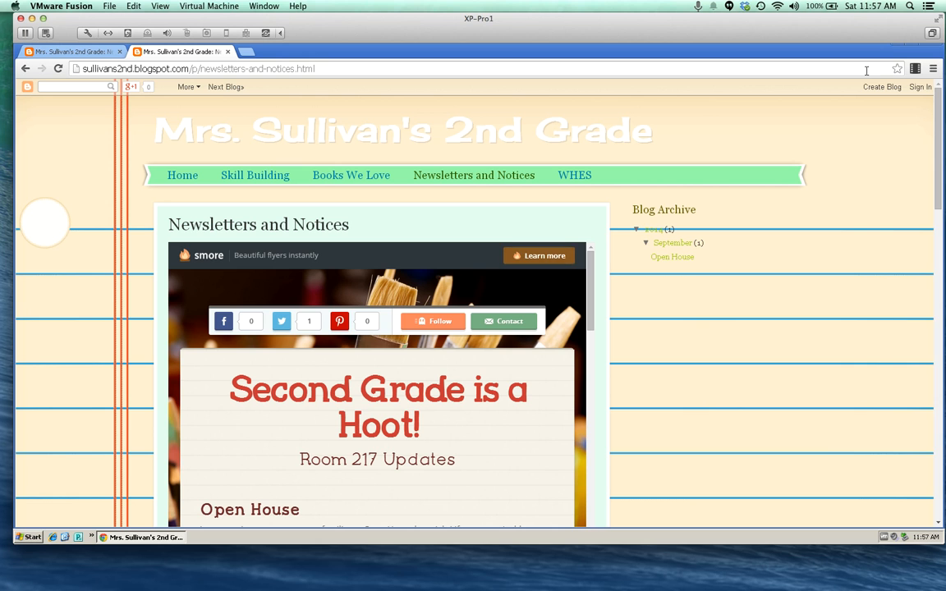
mouse_move(915, 69)
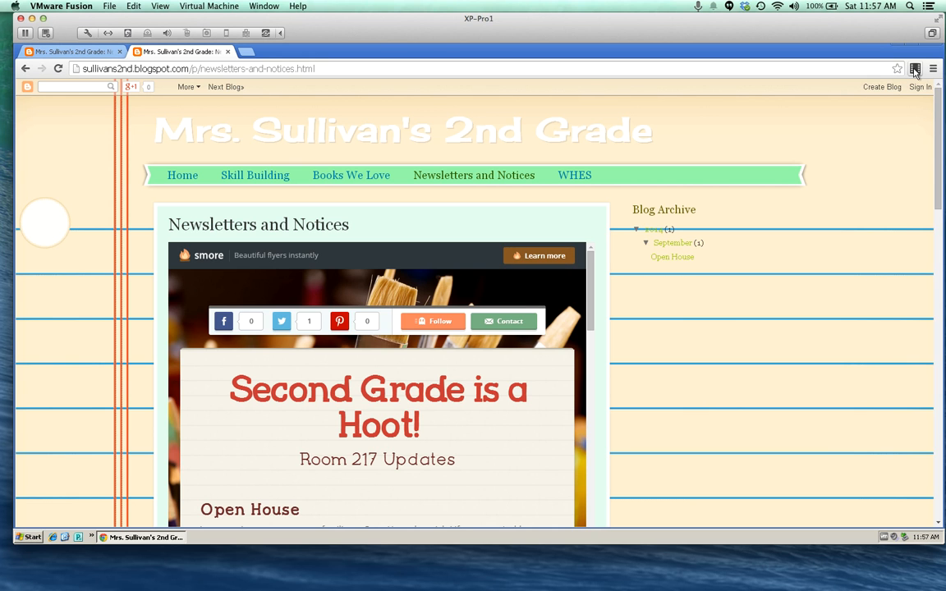
Set up a Screencastify tab recording, toggling Microphone and showing advanced options (tab size, 30 FPS)
left_click(915, 69)
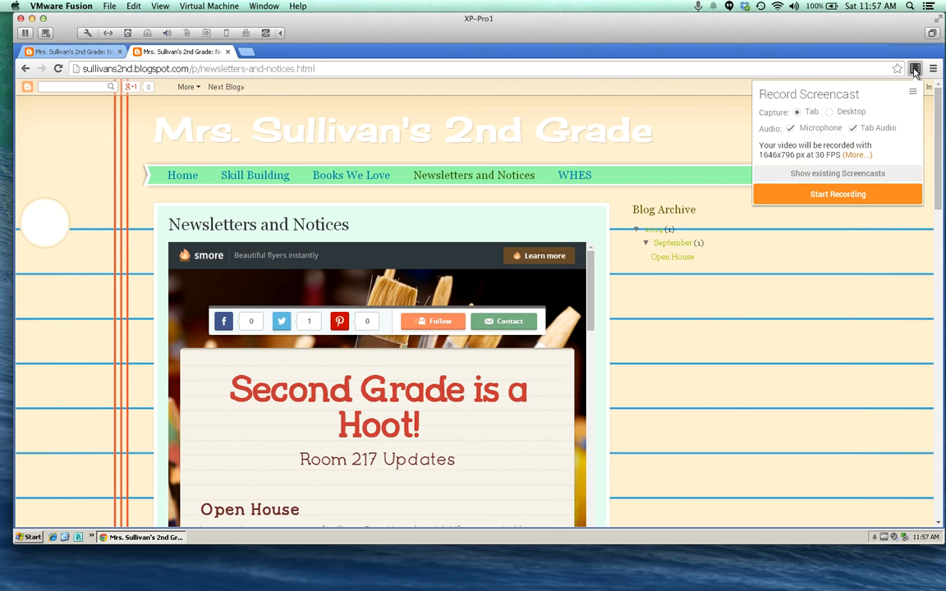
mouse_move(903, 107)
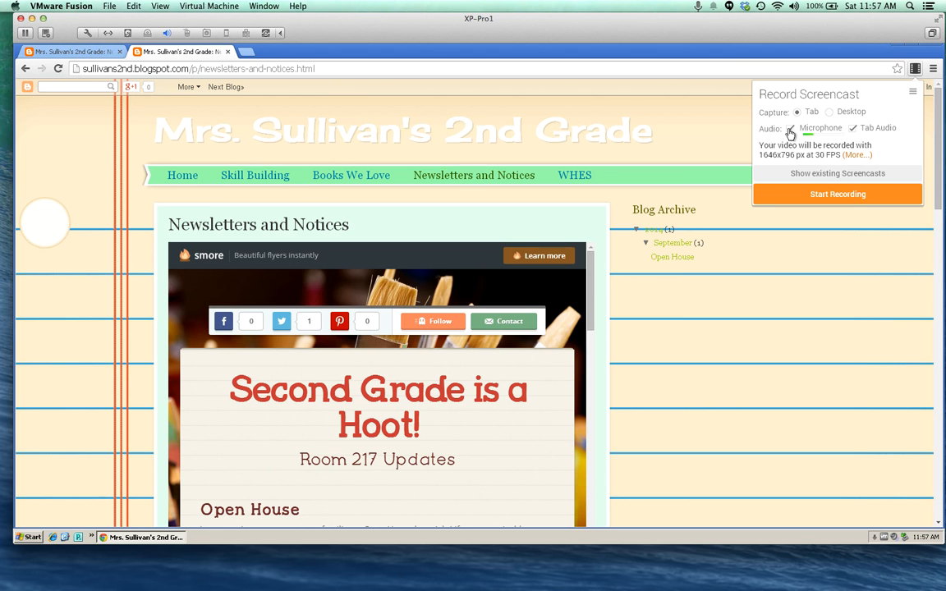
left_click(792, 128)
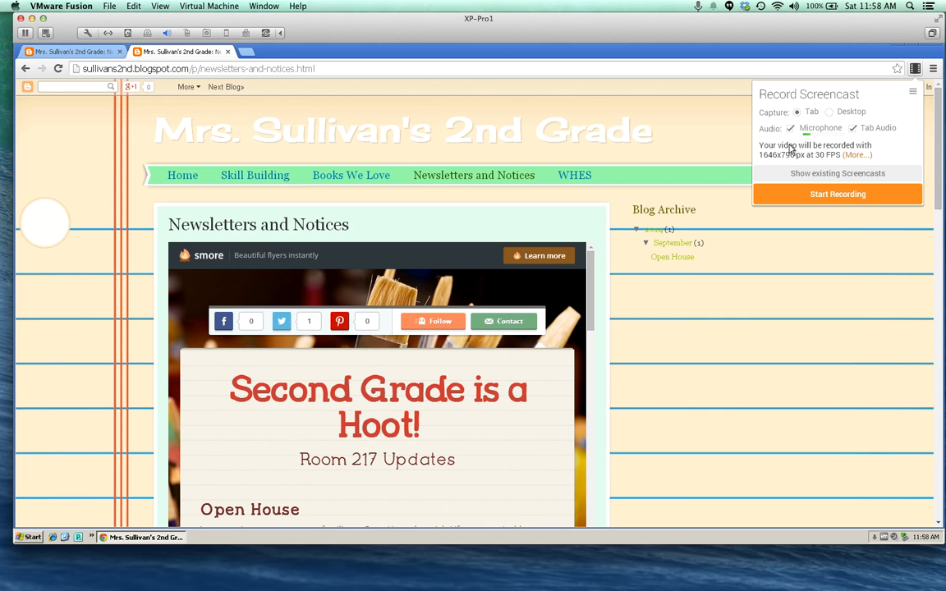
left_click(790, 128)
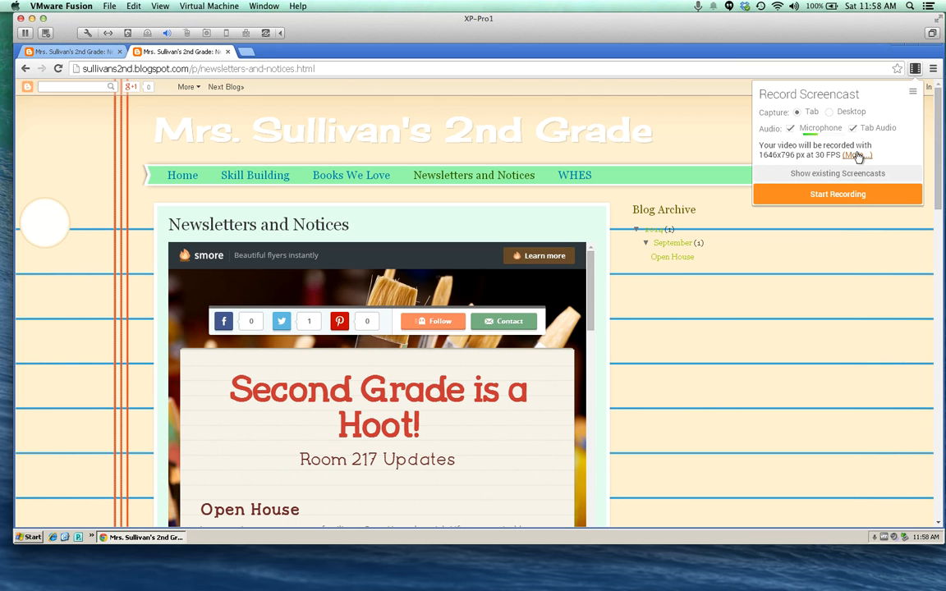
left_click(858, 154)
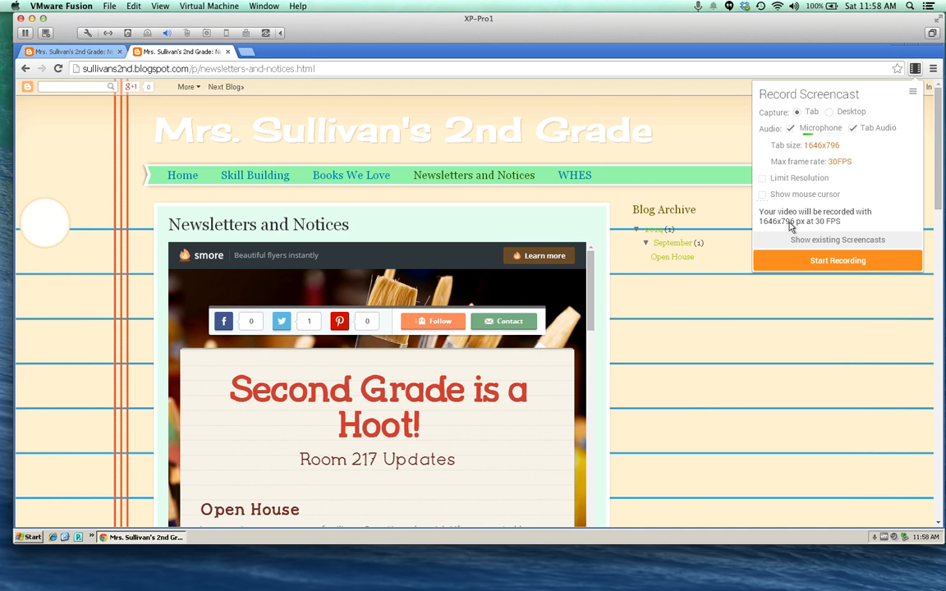
mouse_move(838, 259)
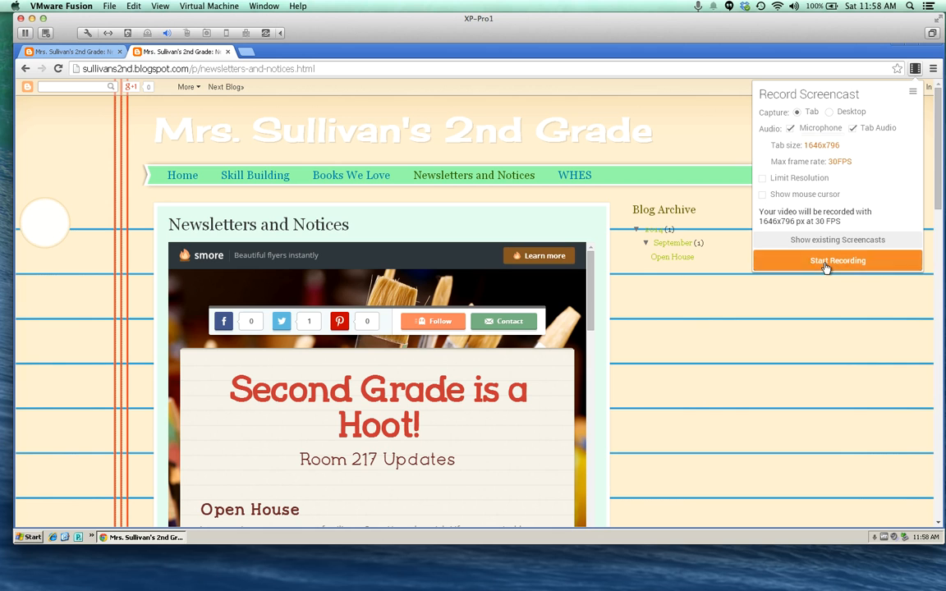
Record about 20 seconds of the classroom tab and stop the recording
left_click(837, 260)
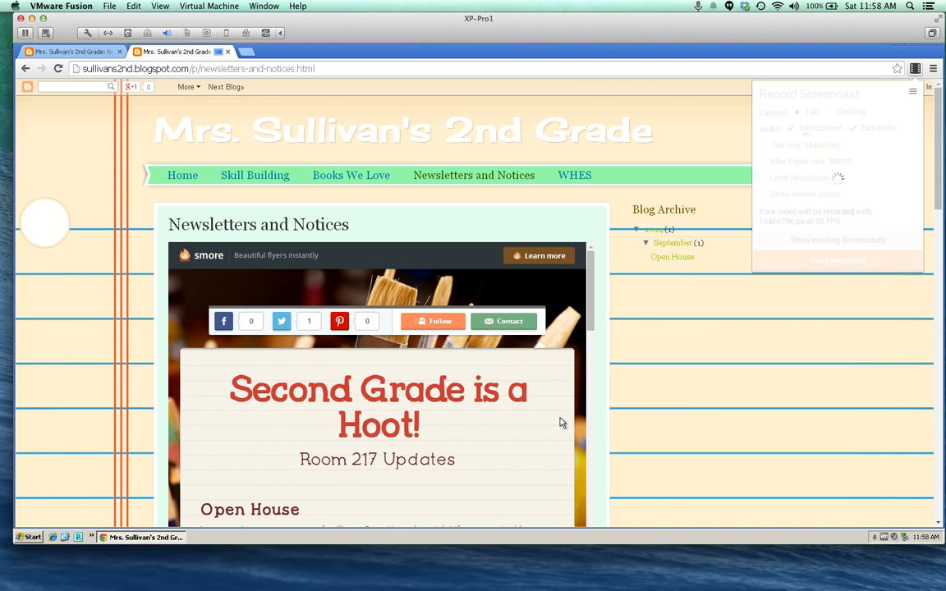
left_click(838, 260)
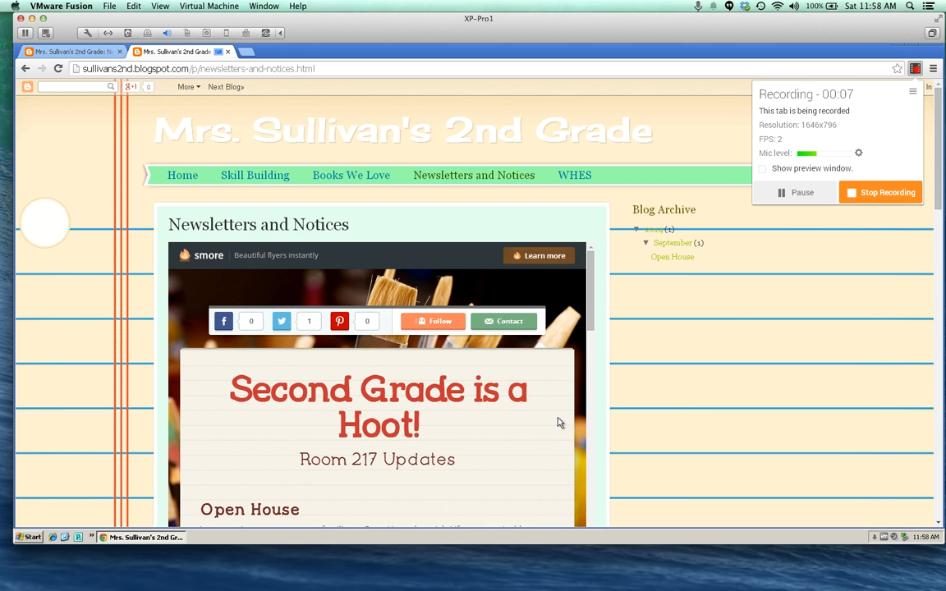
mouse_move(368, 202)
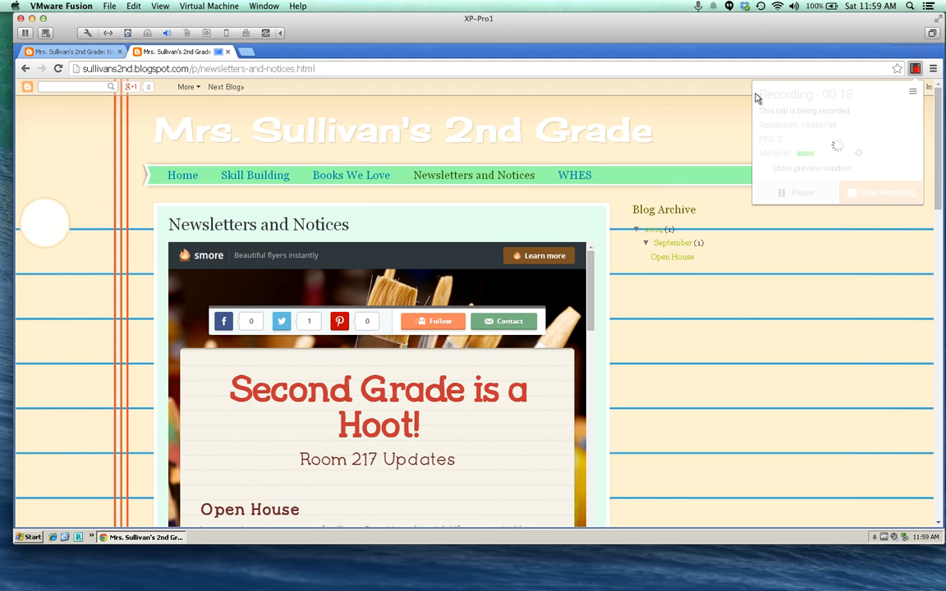
mouse_move(859, 130)
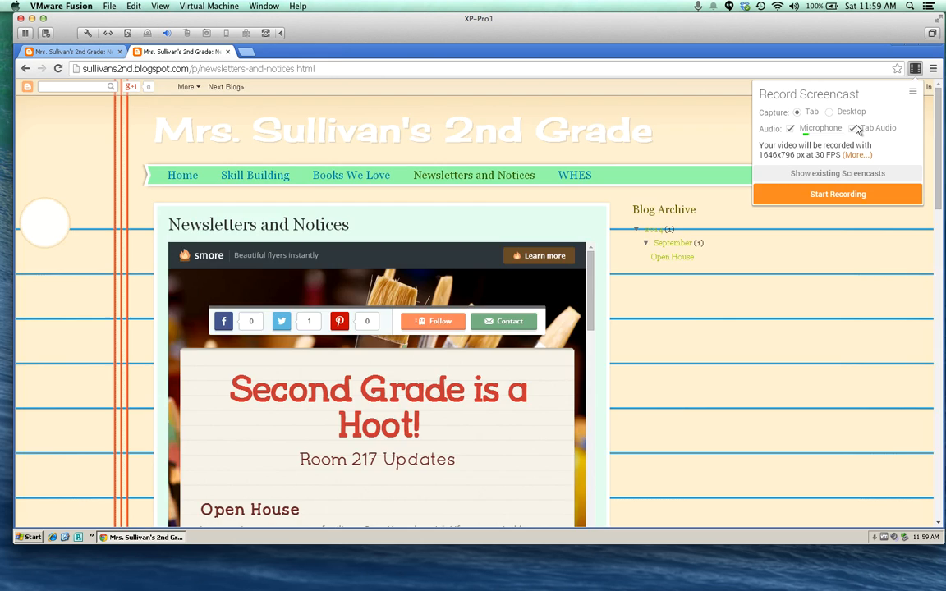
View the 00:20 Untitled Screencast from the saved screencasts
left_click(838, 193)
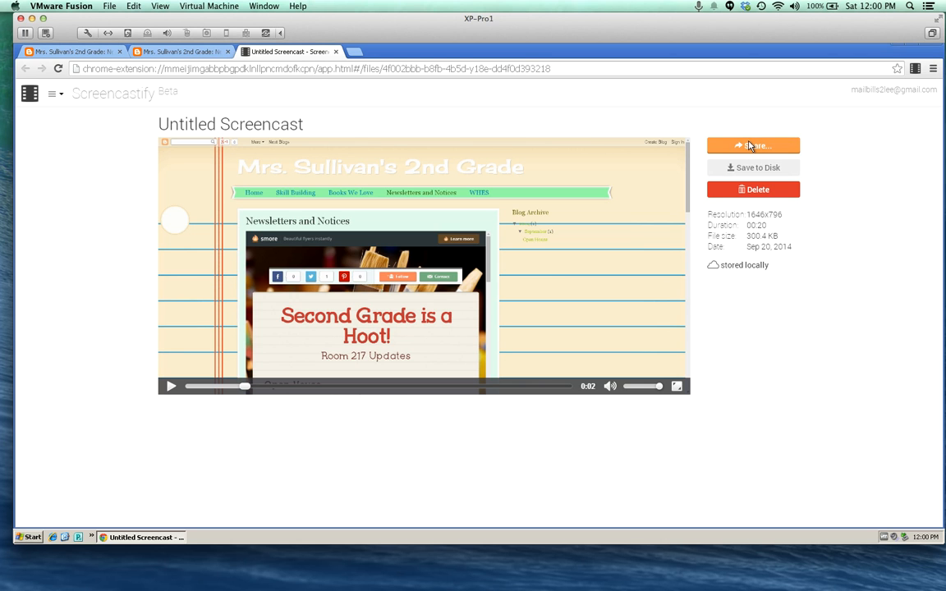
left_click(752, 145)
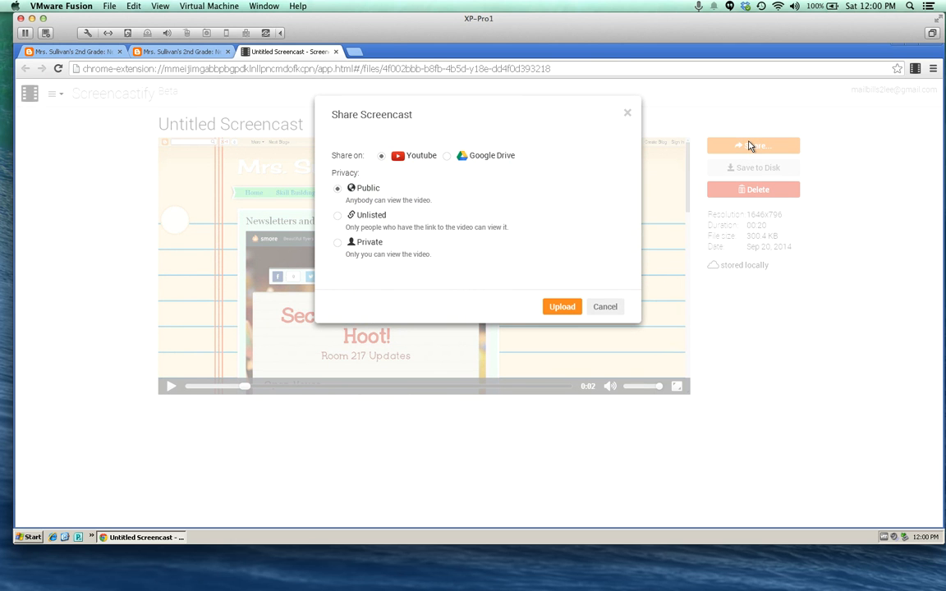
mouse_move(466, 157)
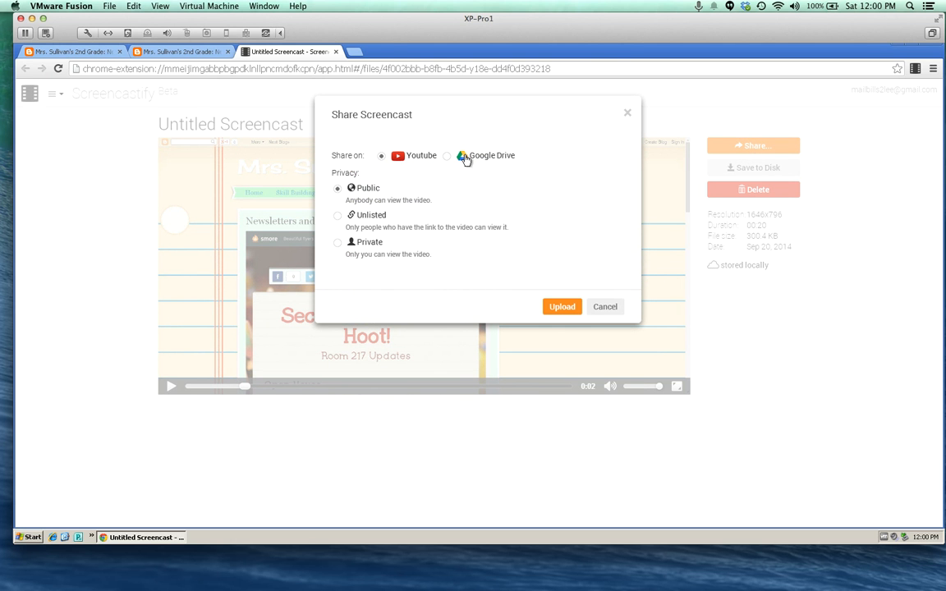
mouse_move(450, 159)
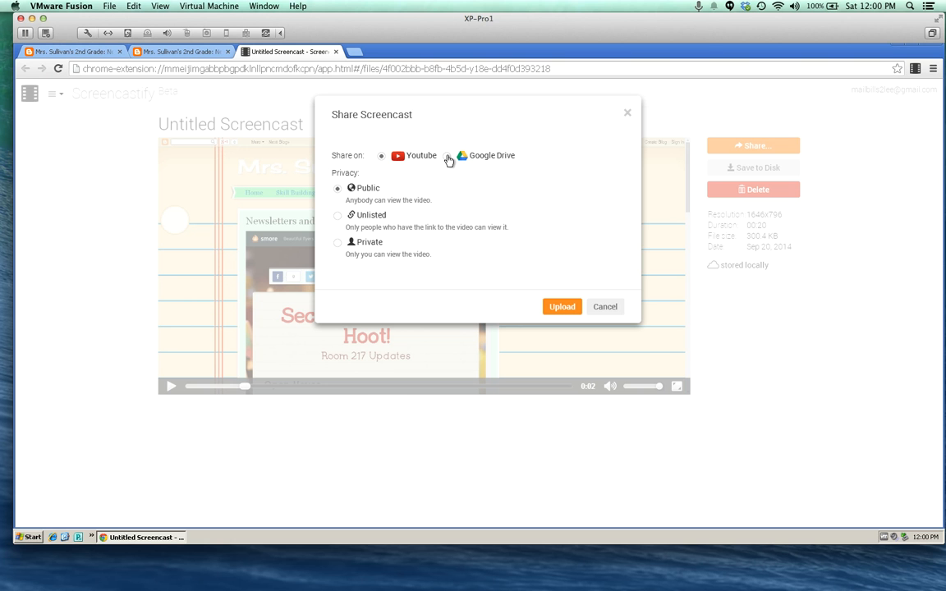
mouse_move(445, 220)
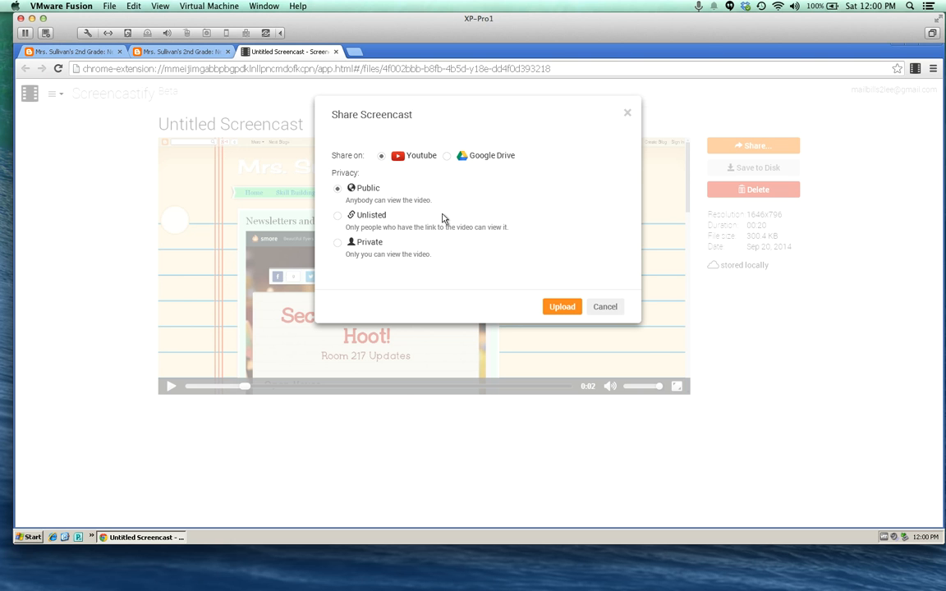
left_click(605, 307)
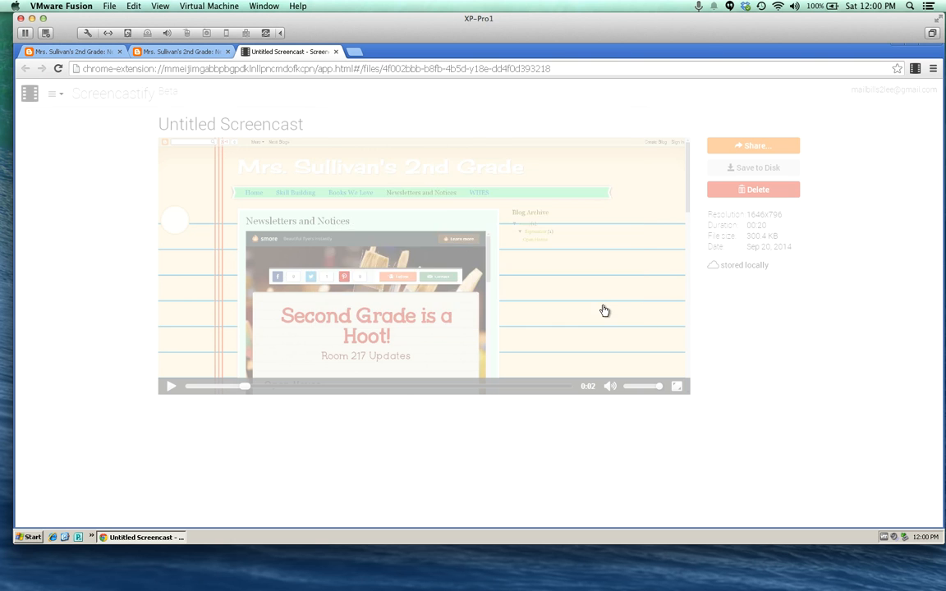